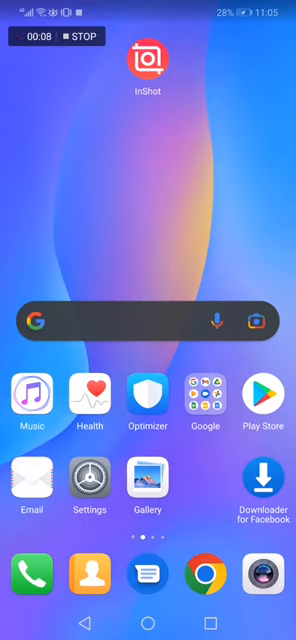
Step: Launch the InShot app from the Android home screen
left_click(148, 67)
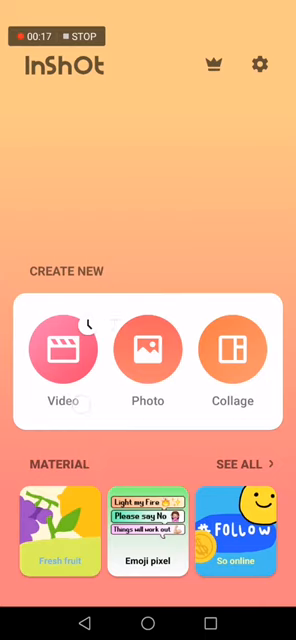
Step: Create a new video project from a clip and open the sound effects library
left_click(63, 355)
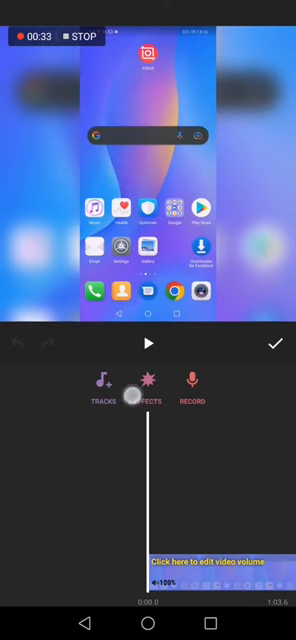
left_click(148, 406)
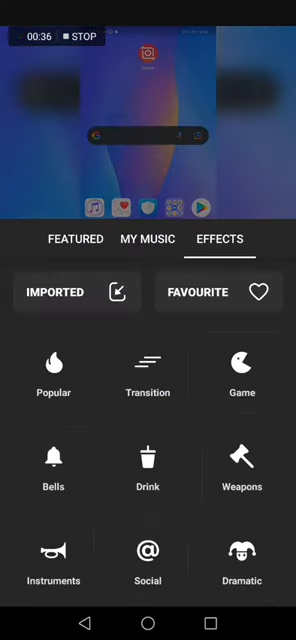
scroll("down", 3)
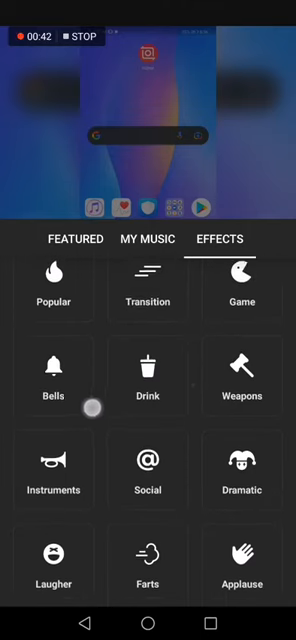
scroll("down", 3)
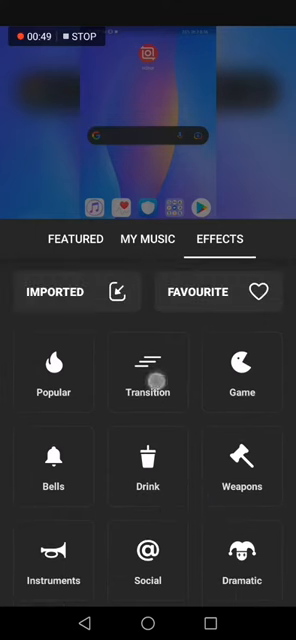
Step: Preview Transition sounds, then add Transition02 to the timeline and confirm
left_click(147, 380)
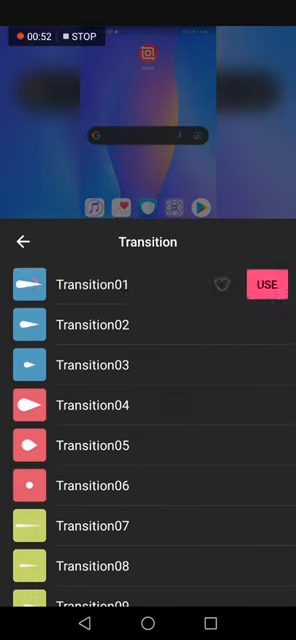
left_click(33, 284)
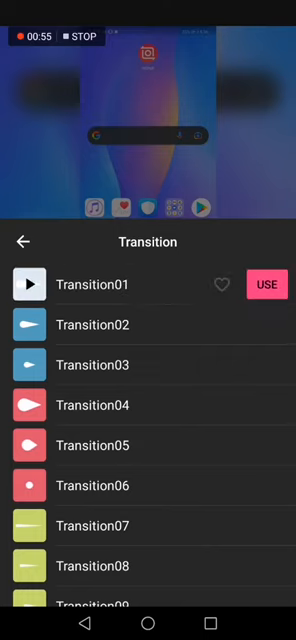
left_click(95, 324)
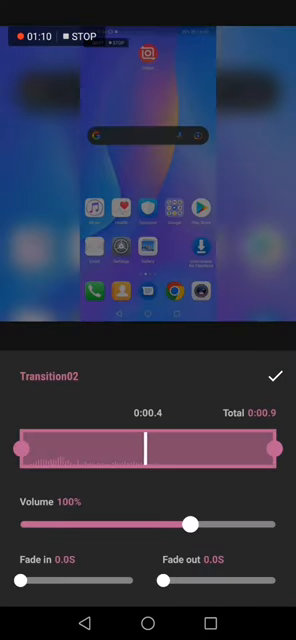
left_click(277, 377)
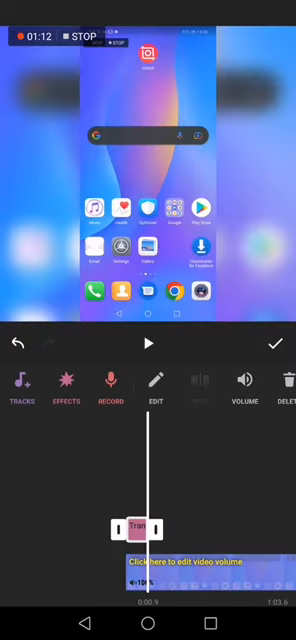